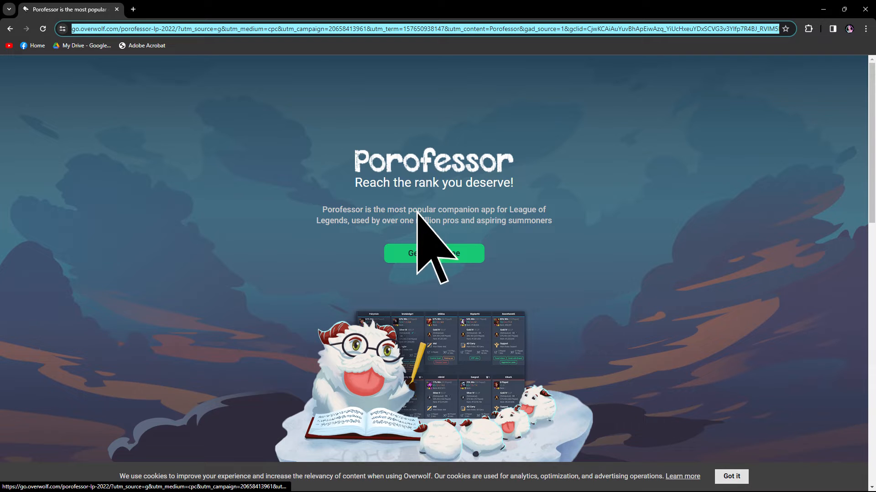
Download the free Porofessor.gg installer from the landing page and run it.
left_click(433, 253)
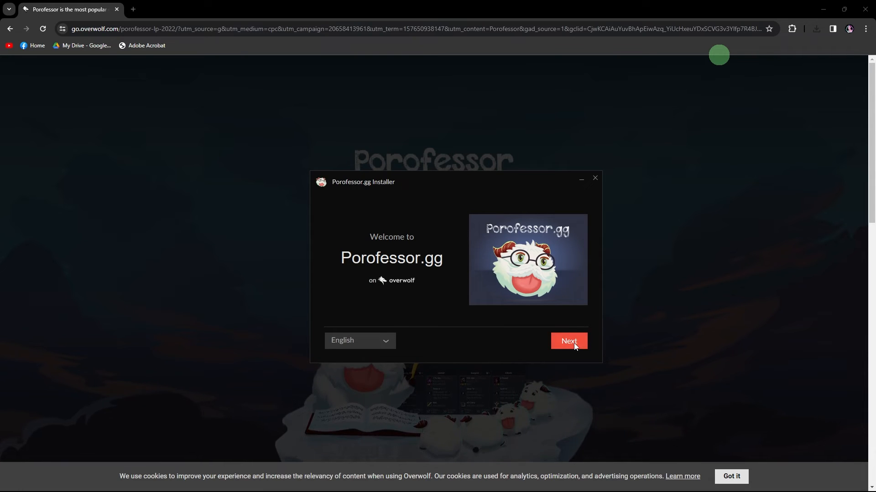
Accept the Terms of use, install Porofessor.gg with Overwolf, and launch it.
left_click(569, 342)
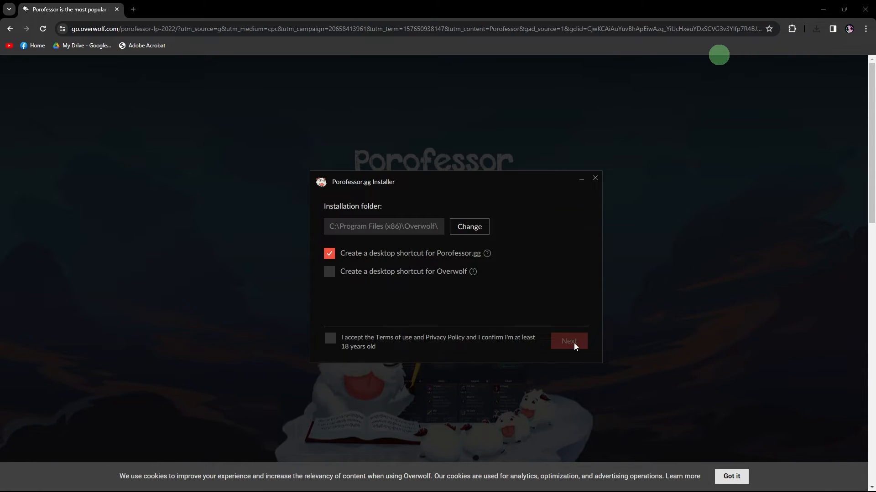
left_click(329, 338)
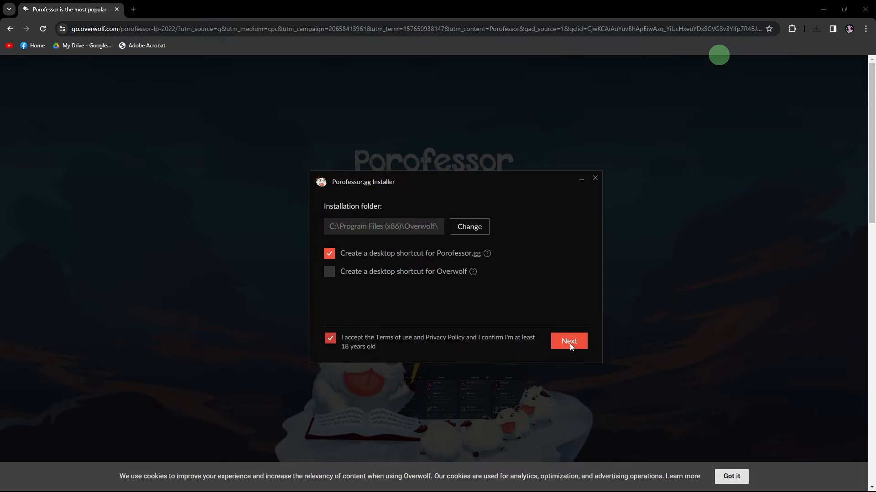
left_click(568, 341)
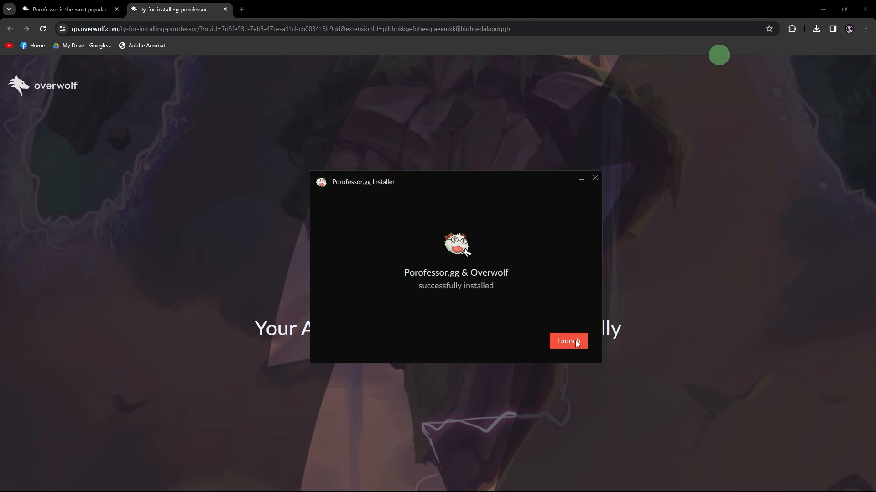
left_click(567, 341)
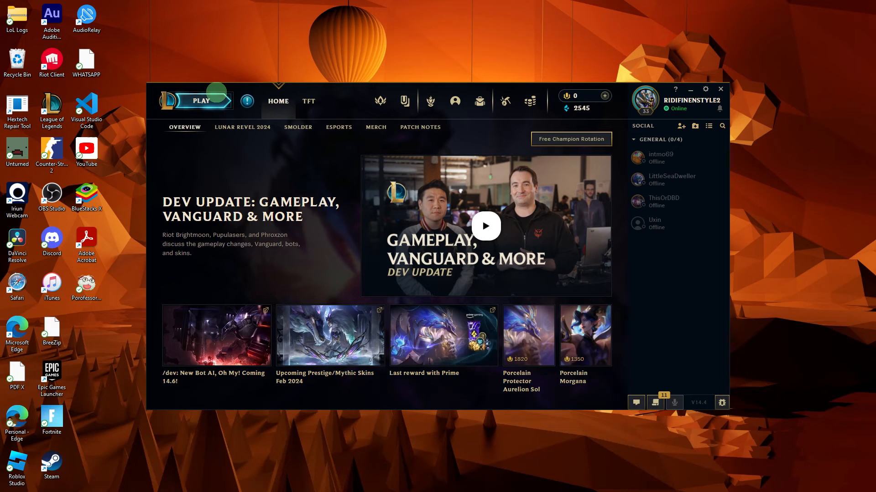
mouse_move(168, 111)
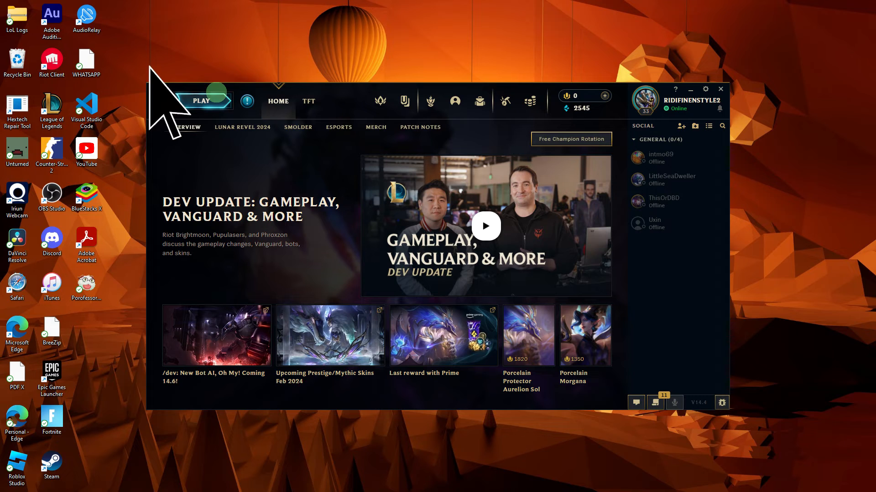
mouse_move(173, 98)
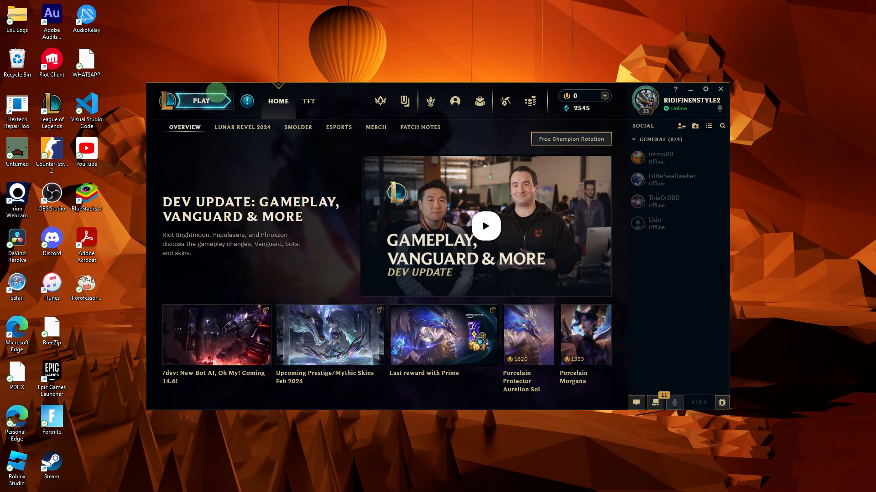